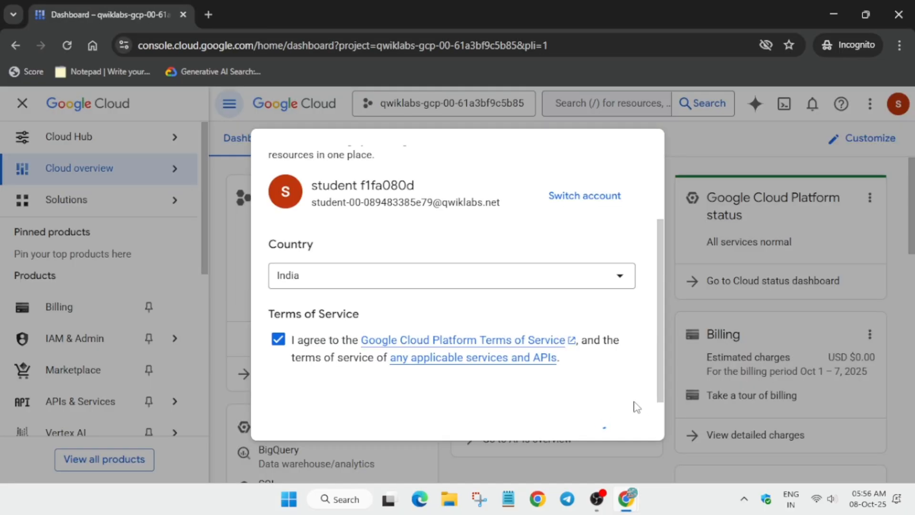
Search 'vpc network peerings' and open the VPC networks page
click(607, 104)
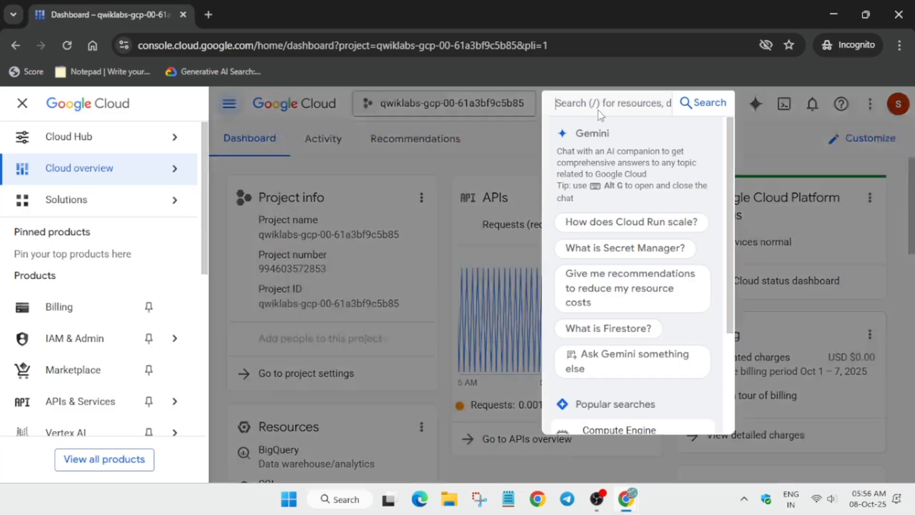
text(vpc network peerings)
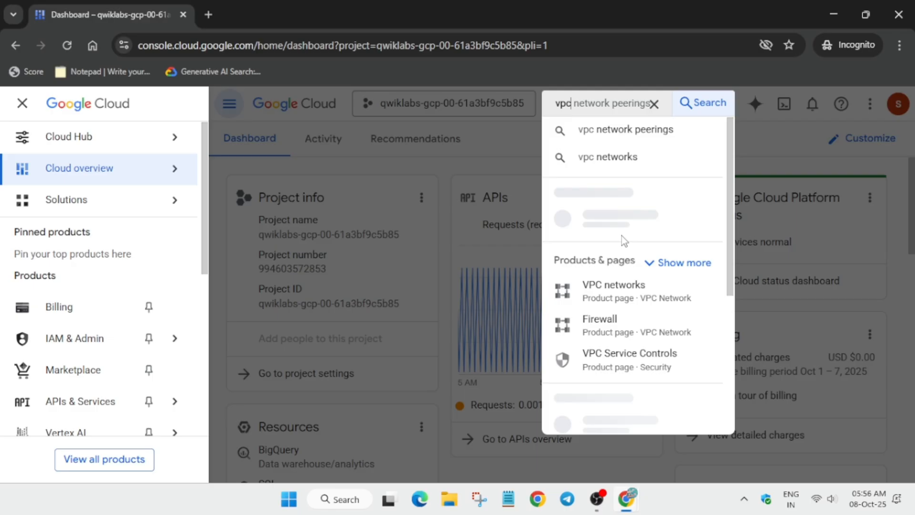
click(613, 291)
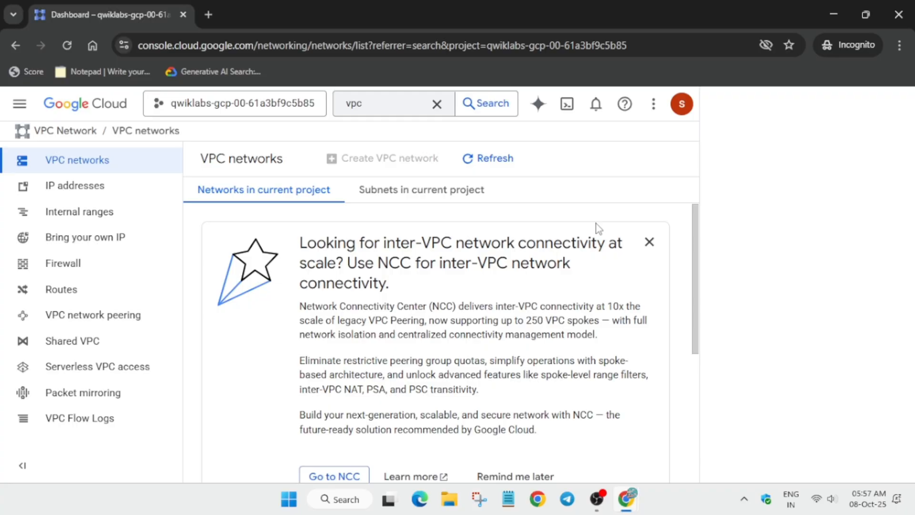
Open the Arcade Hero ticket app in a new tab and return to the console
click(648, 242)
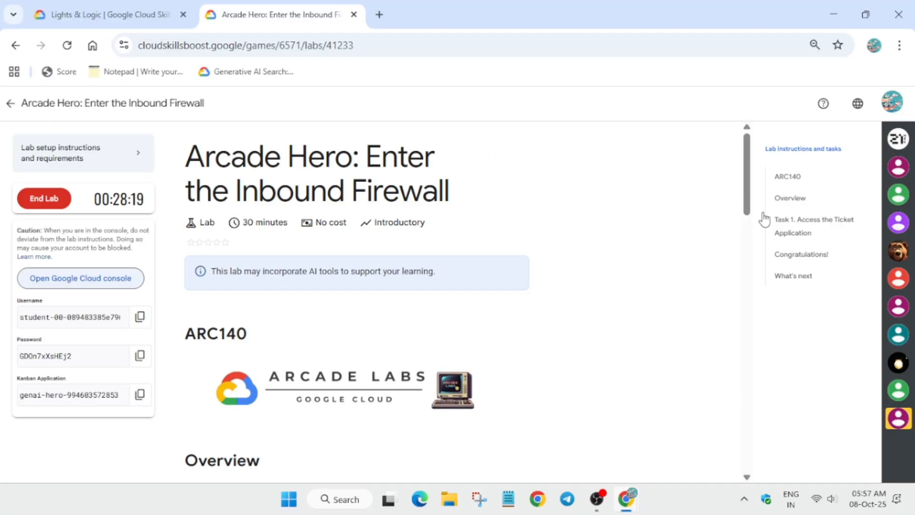
click(353, 14)
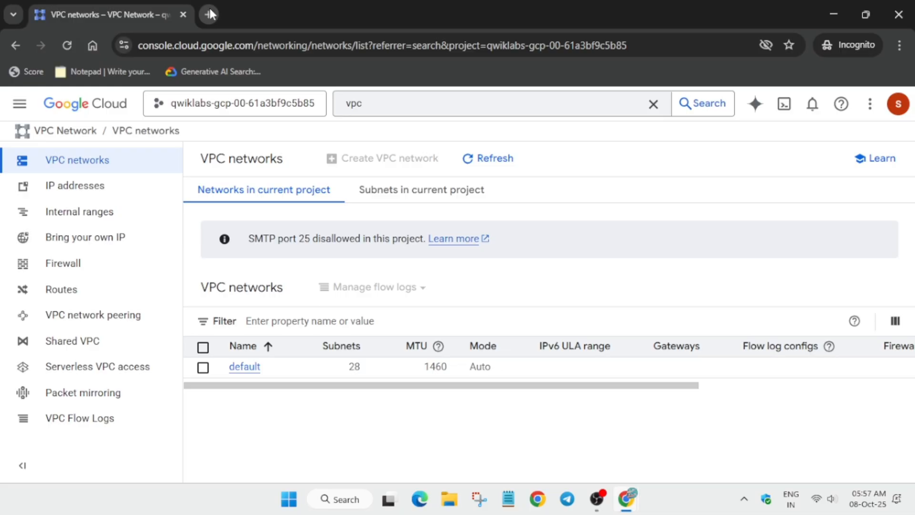
click(208, 14)
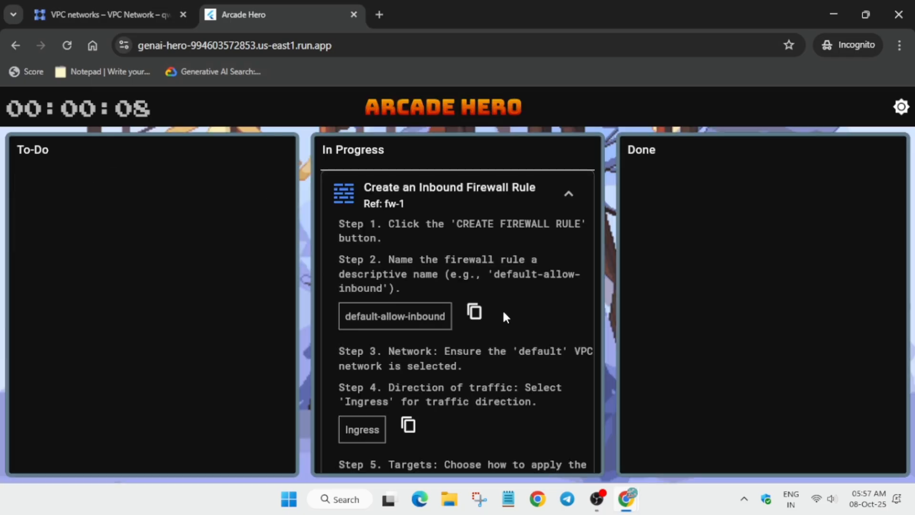
click(474, 311)
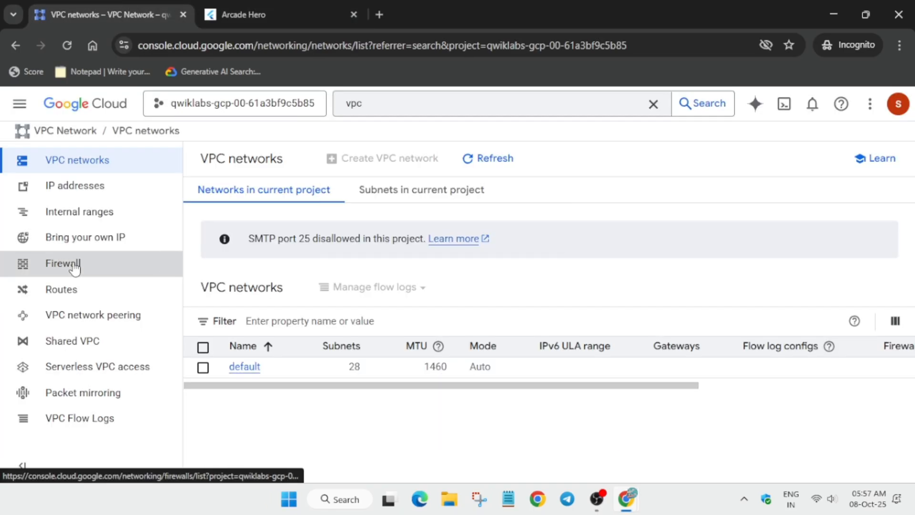
Open Firewall, start a new firewall rule, and dismiss the Tutorial panel
click(62, 263)
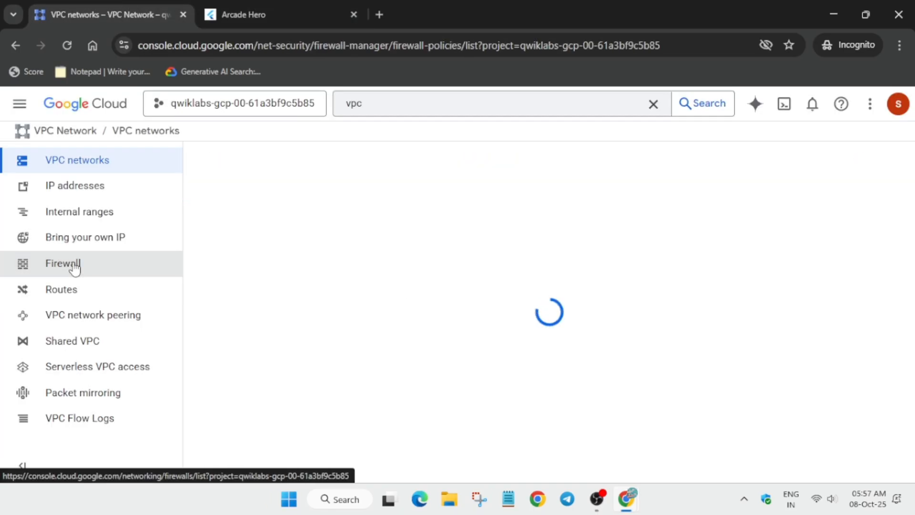
click(61, 262)
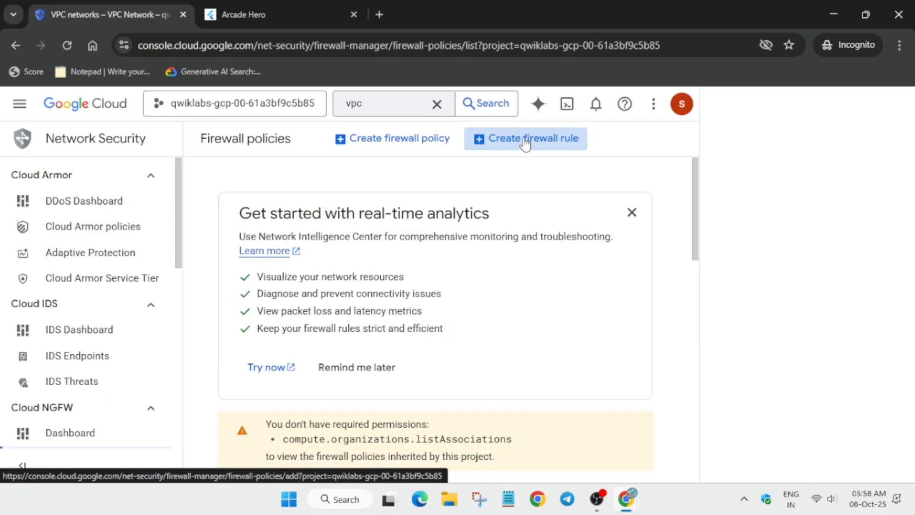
click(524, 138)
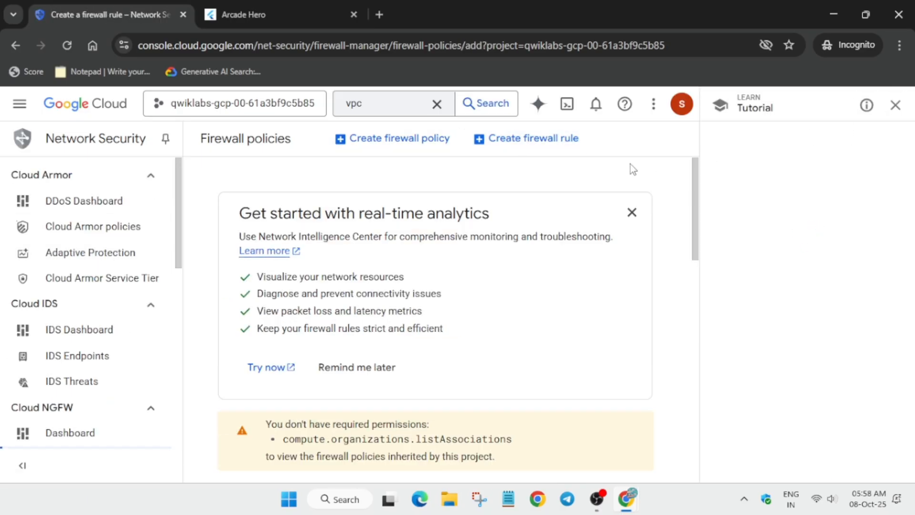
click(532, 138)
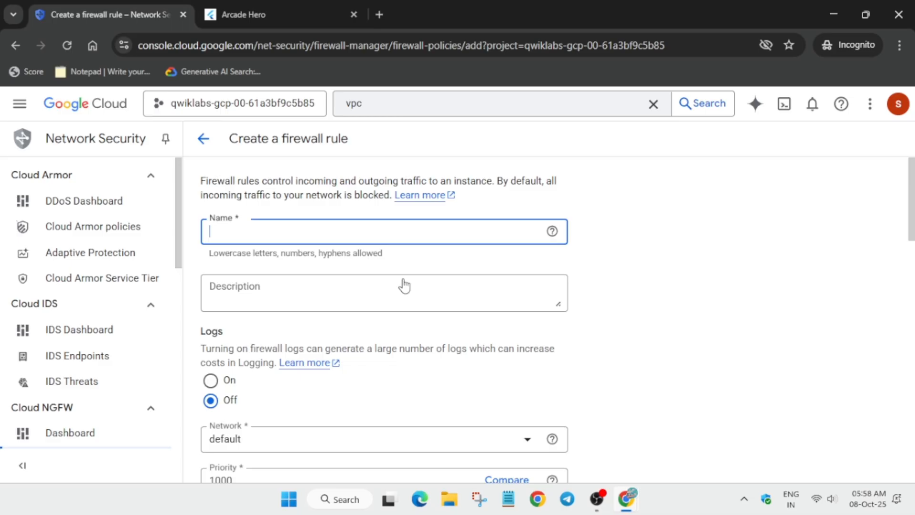
Review the ticket's default-allow-inbound requirements and return to the rule form
scroll(down, 3)
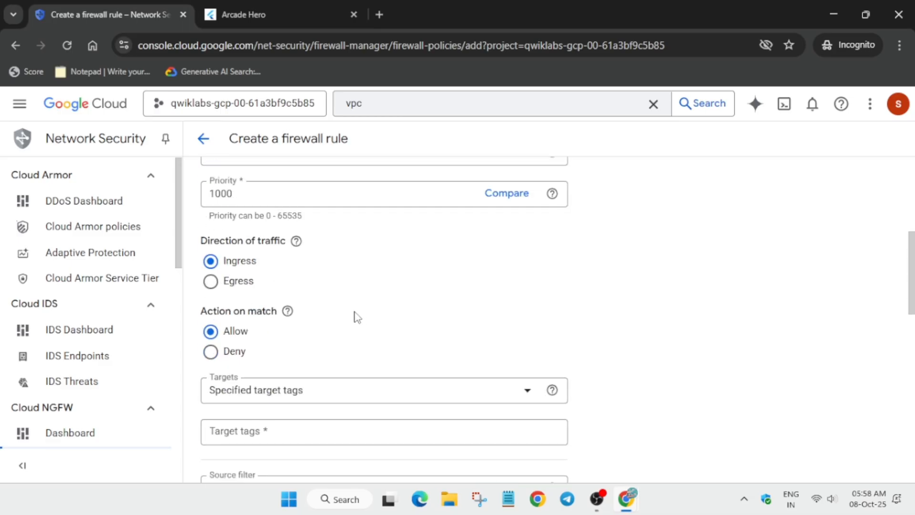
click(280, 15)
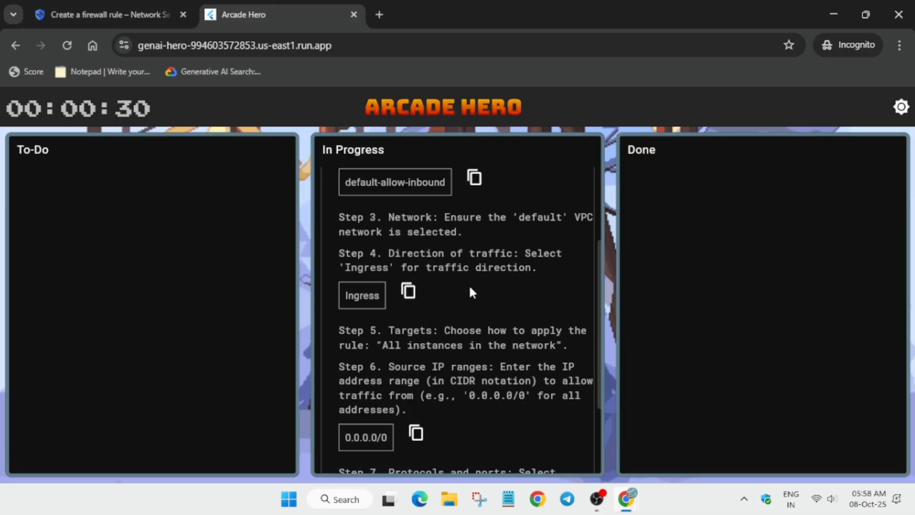
click(416, 433)
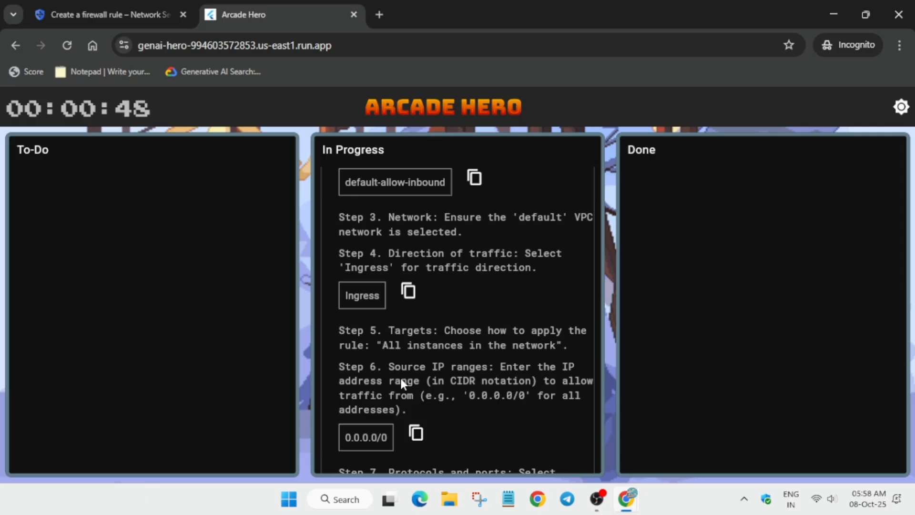
click(111, 14)
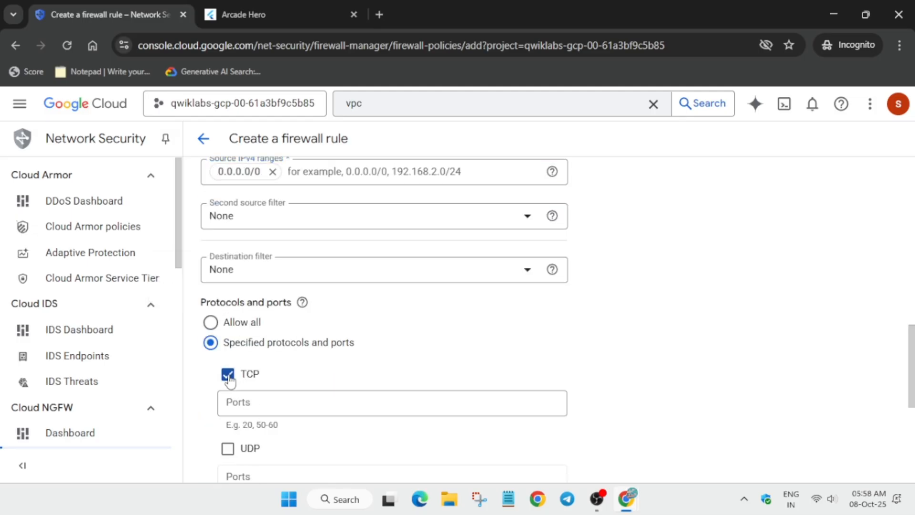
Set Targets to All instances, rechecking the ticket's rule details
click(275, 15)
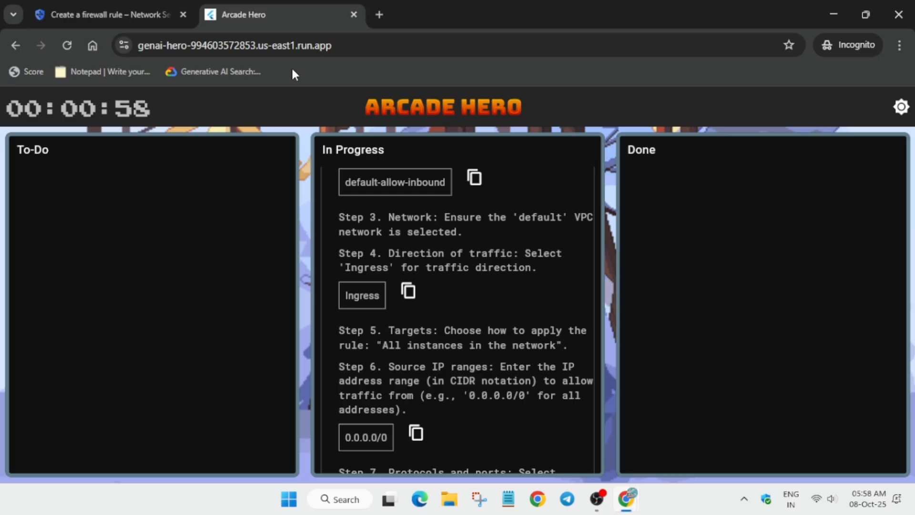
scroll(down, 3)
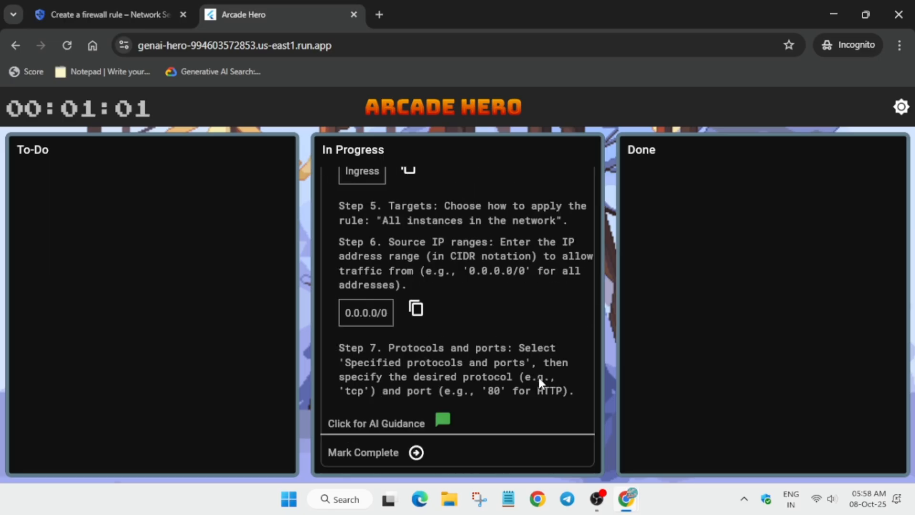
click(105, 15)
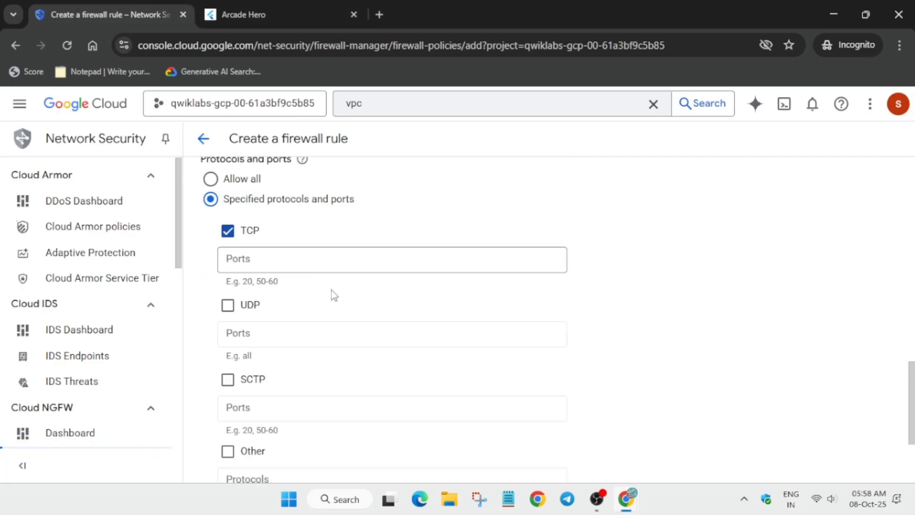
scroll(down, 3)
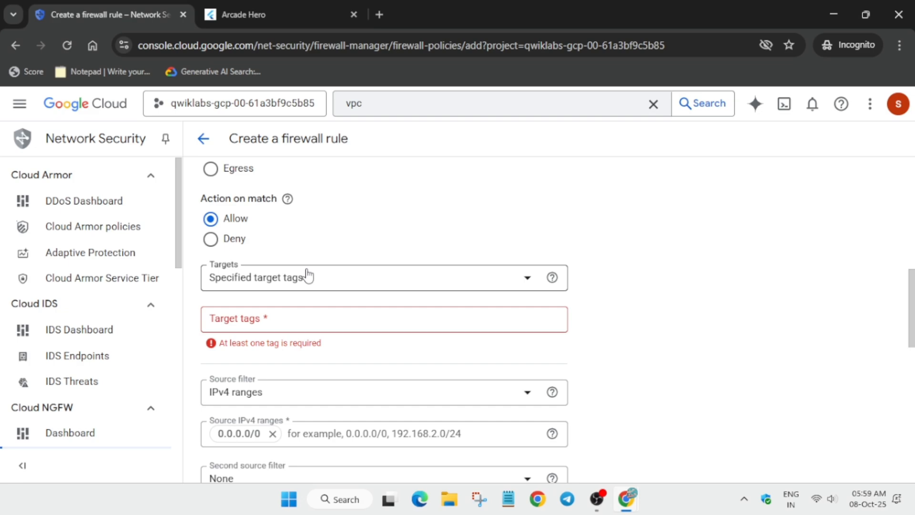
click(384, 276)
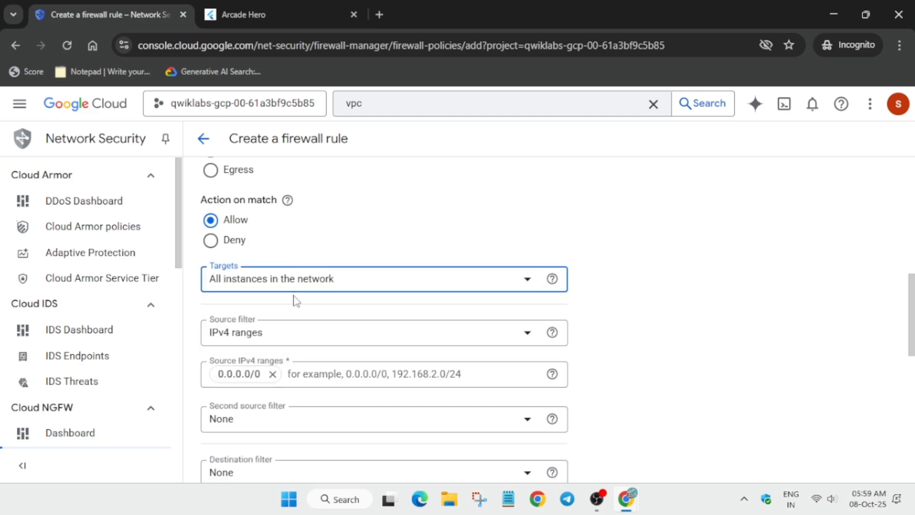
click(280, 15)
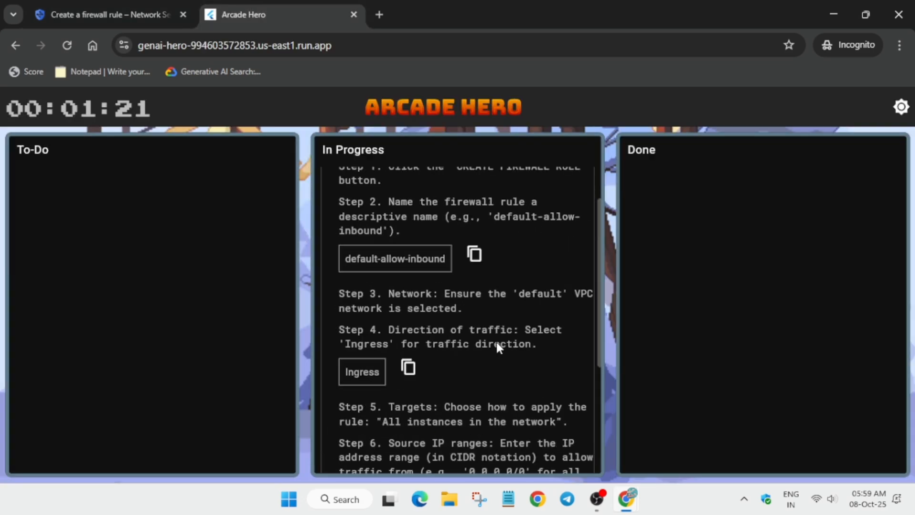
scroll(down, 3)
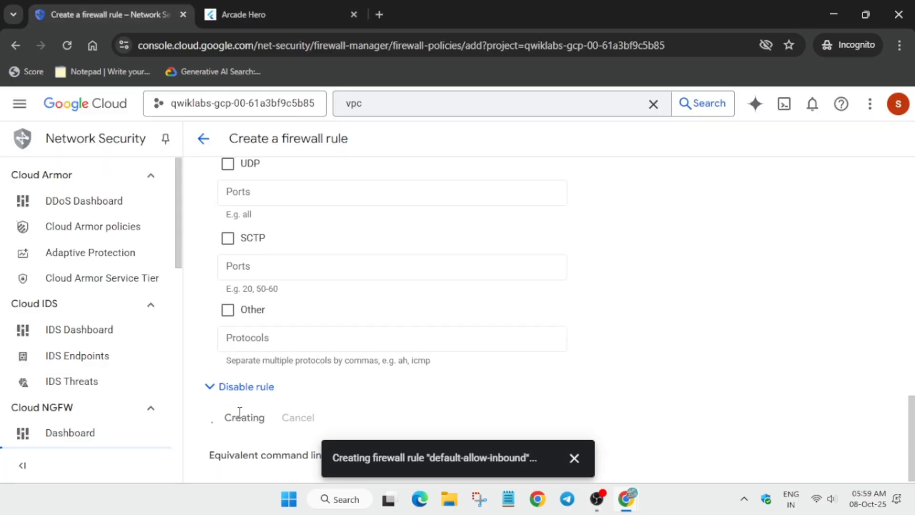
Confirm default-allow-inbound finished creating and switch to the lab page to check progress
click(224, 416)
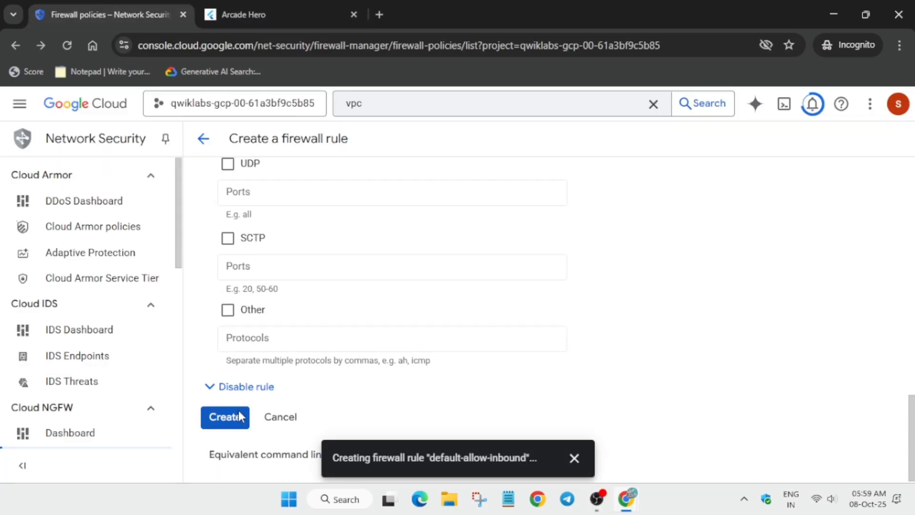
click(224, 416)
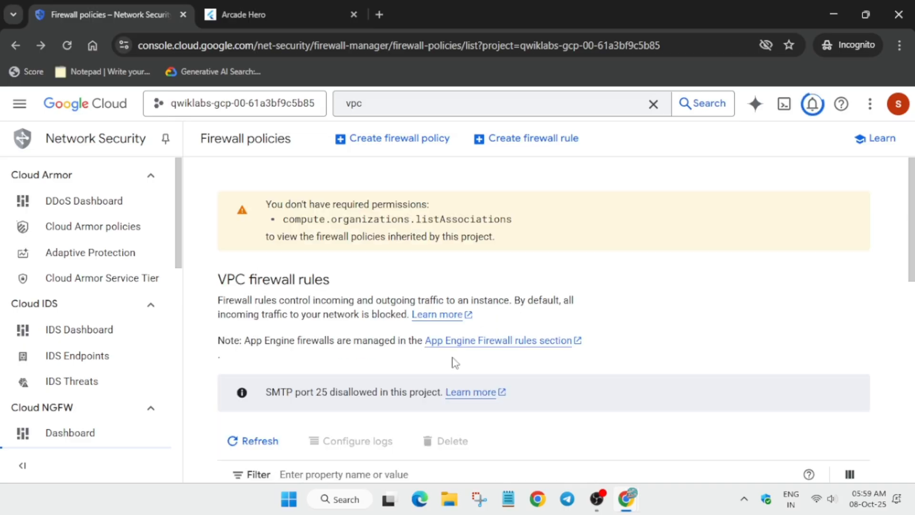
click(265, 15)
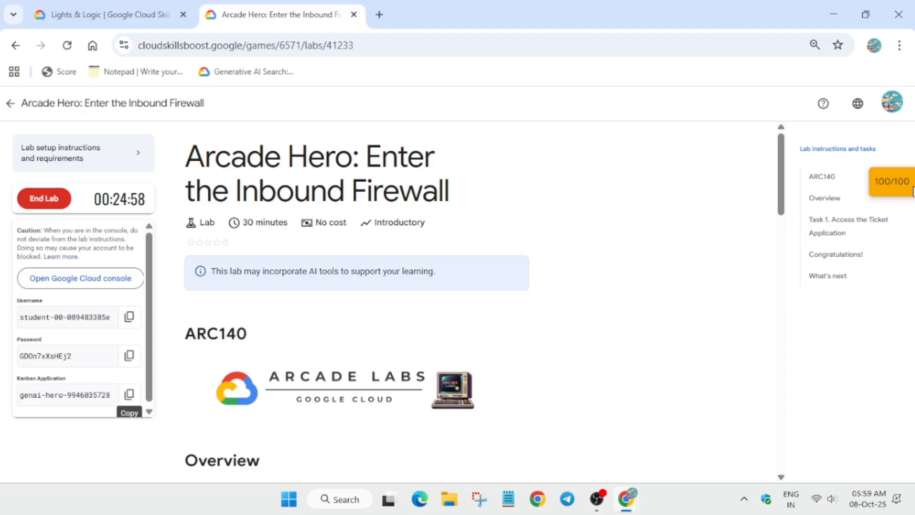
Open the Checkpoints view showing the 100/100 score
click(44, 198)
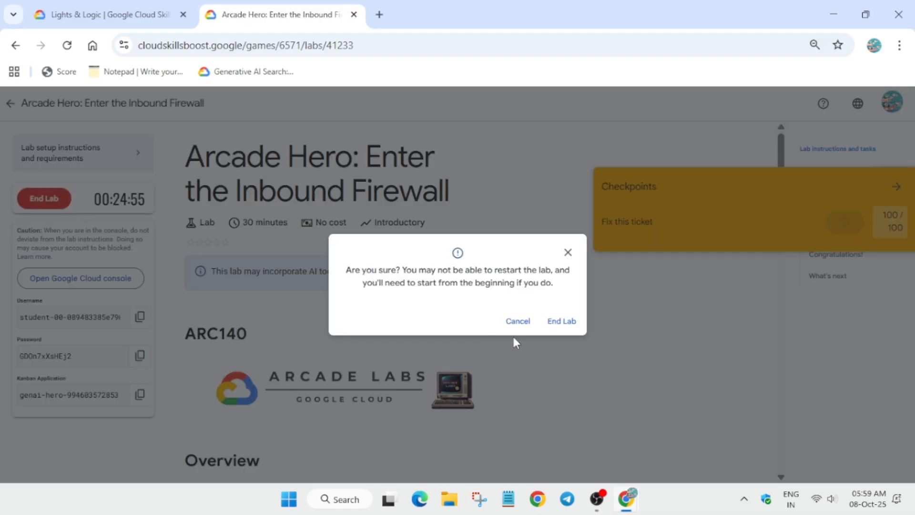